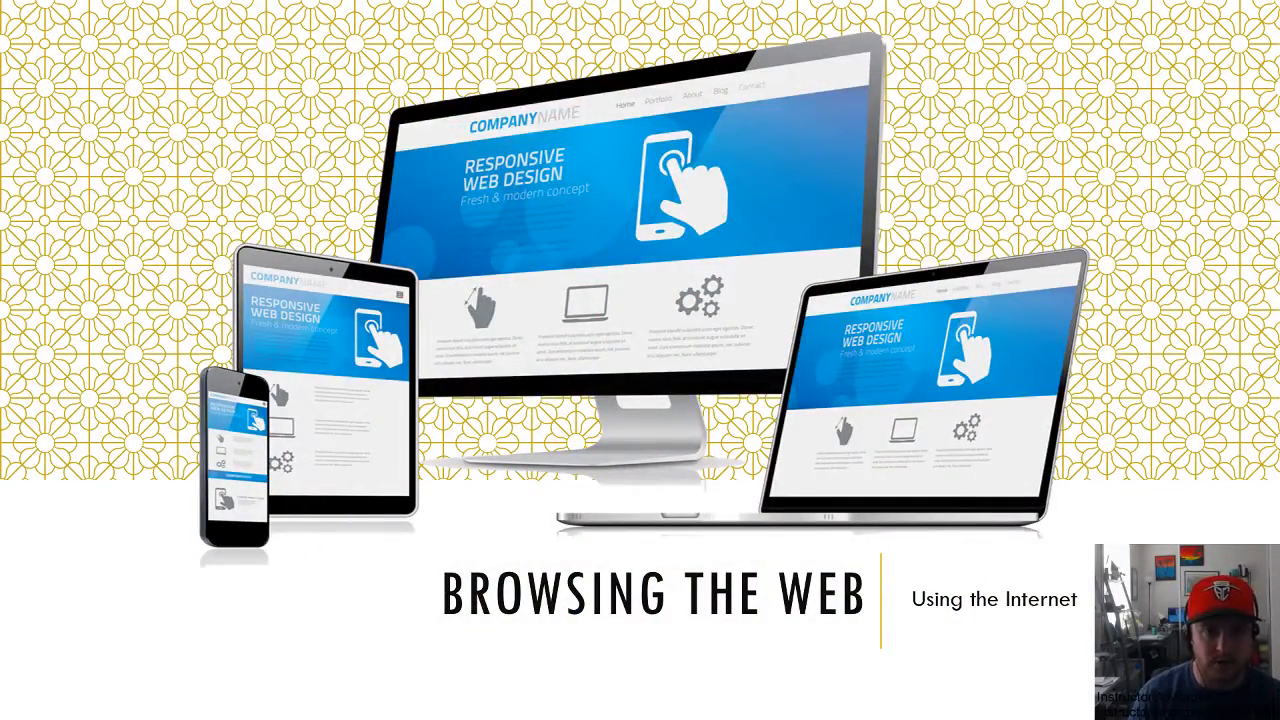
Advance from the Browsing the Web title slide past Web Addresses to the closing contact slide.
key("right")
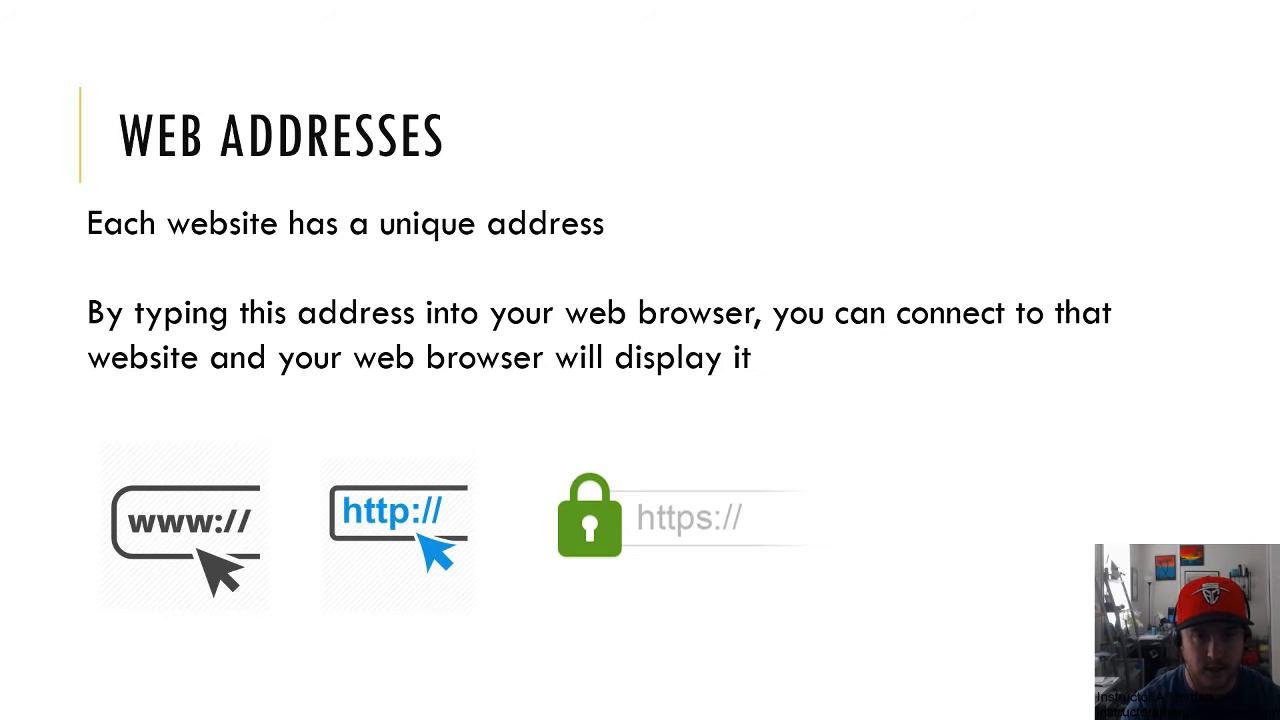
key("right")
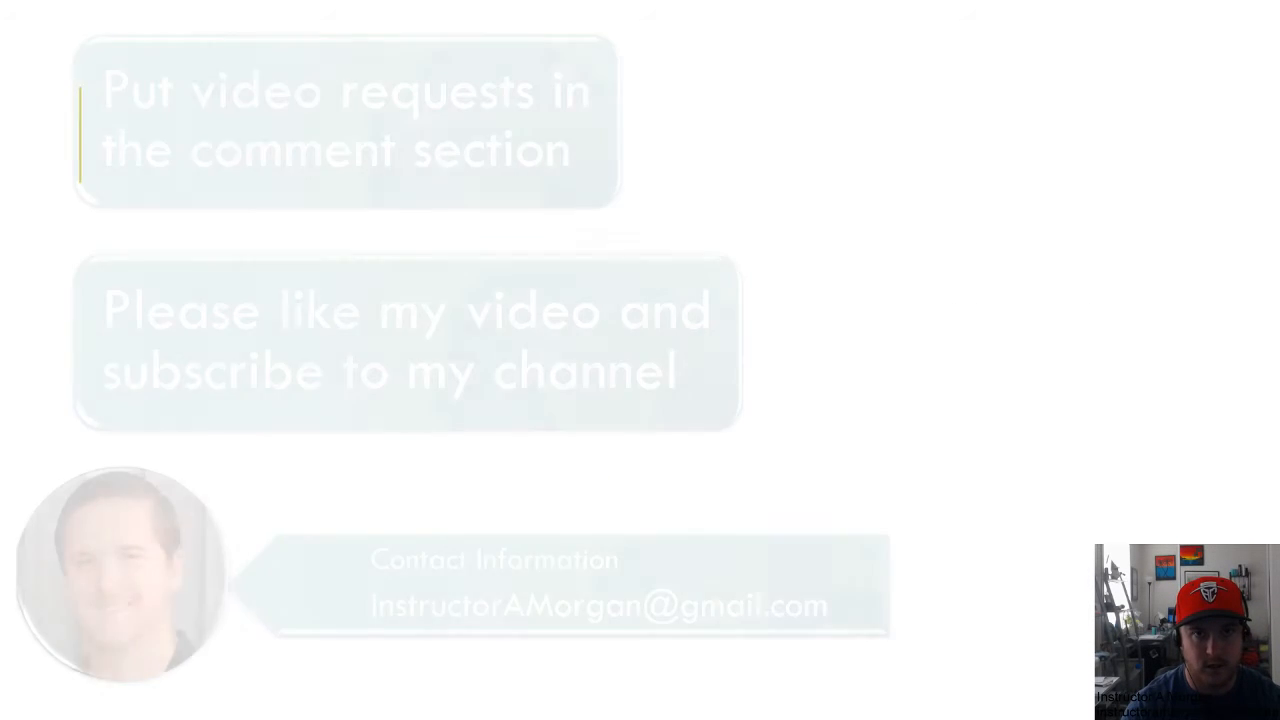